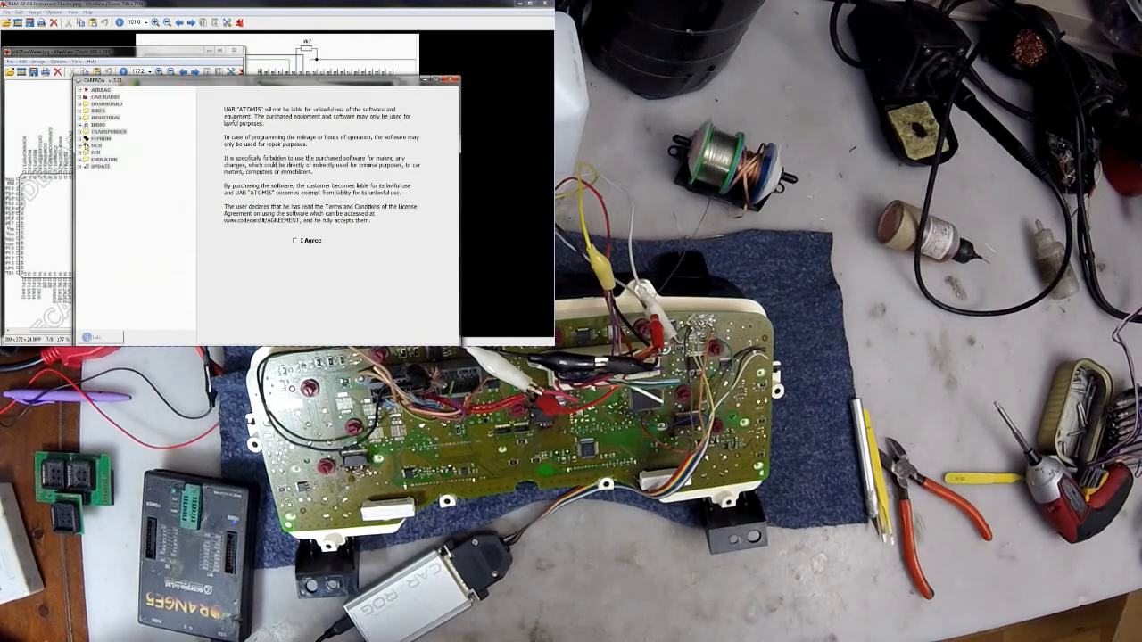
Accept the licence agreement via the 'I Agree' checkbox to reach the device list.
{"action": "left_click", "coordinate": [89, 145]}
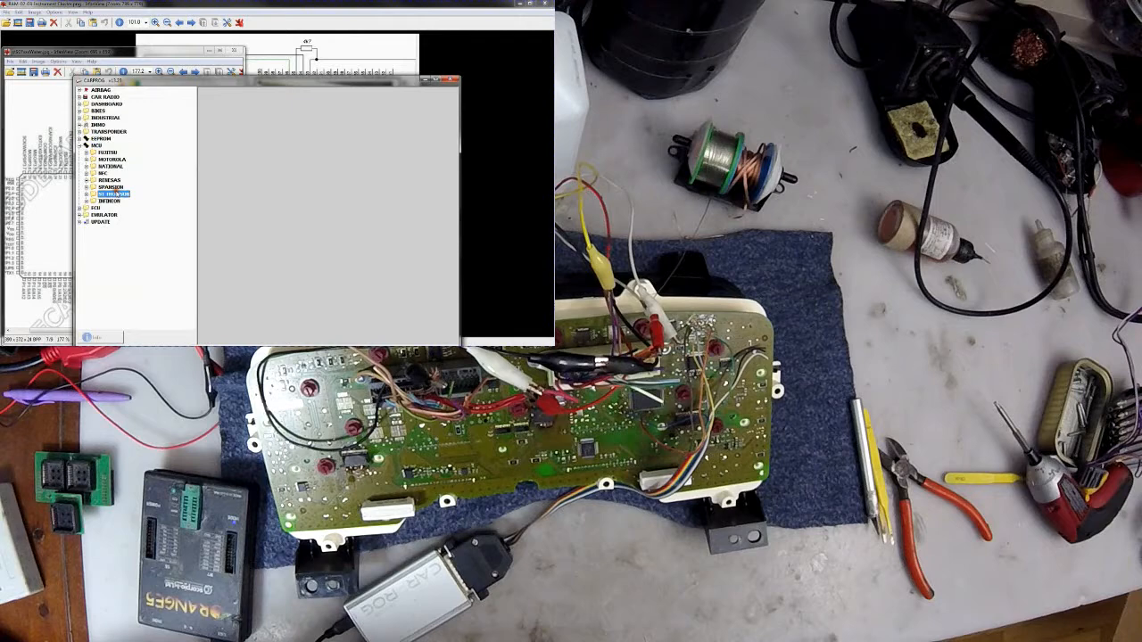